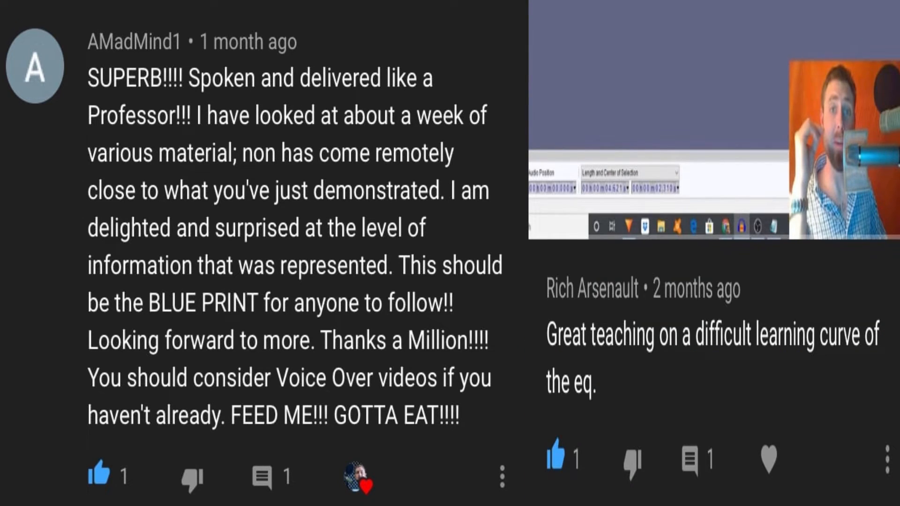
scroll(down, 3)
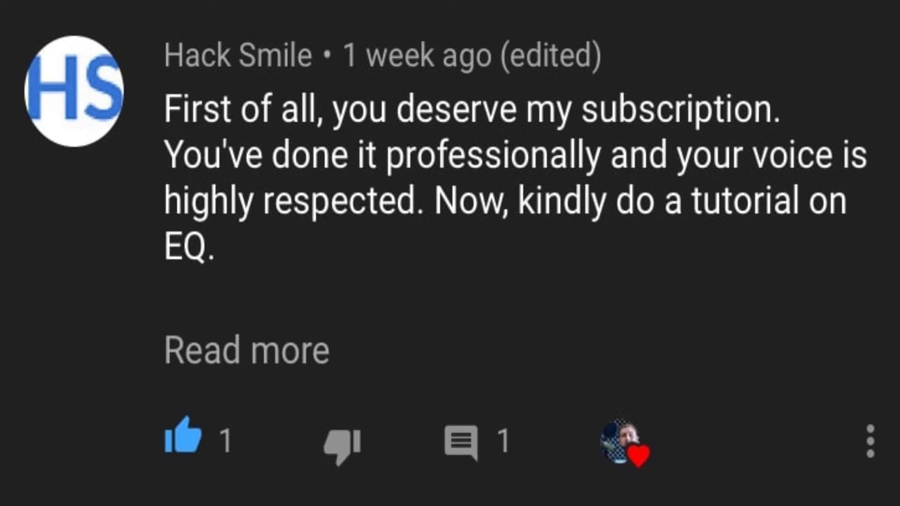